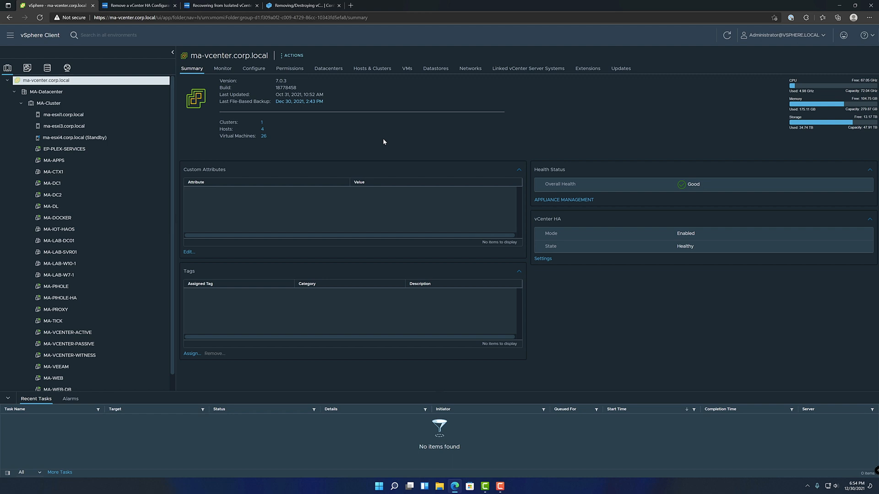
pyautogui.moveTo(315, 122)
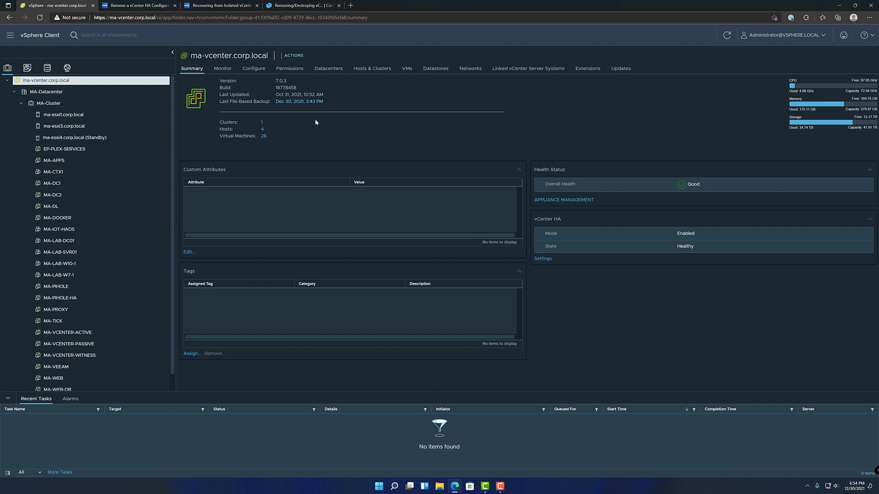
pyautogui.moveTo(315, 121)
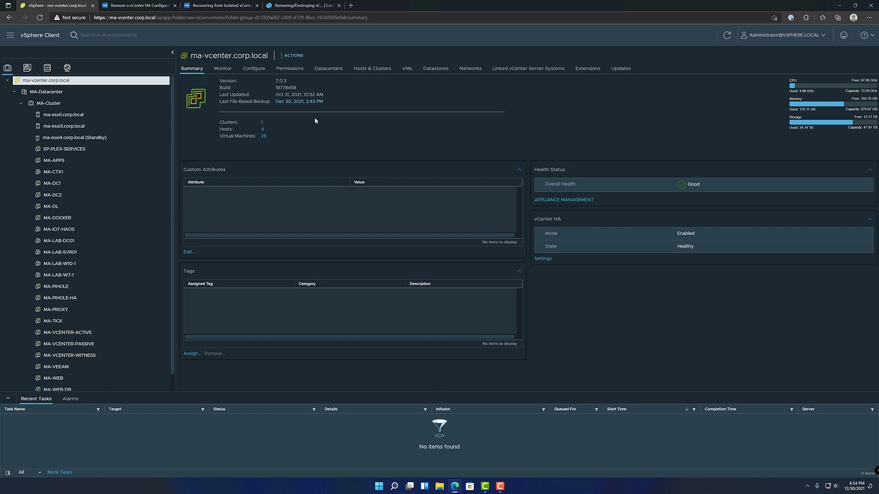
pyautogui.moveTo(270, 82)
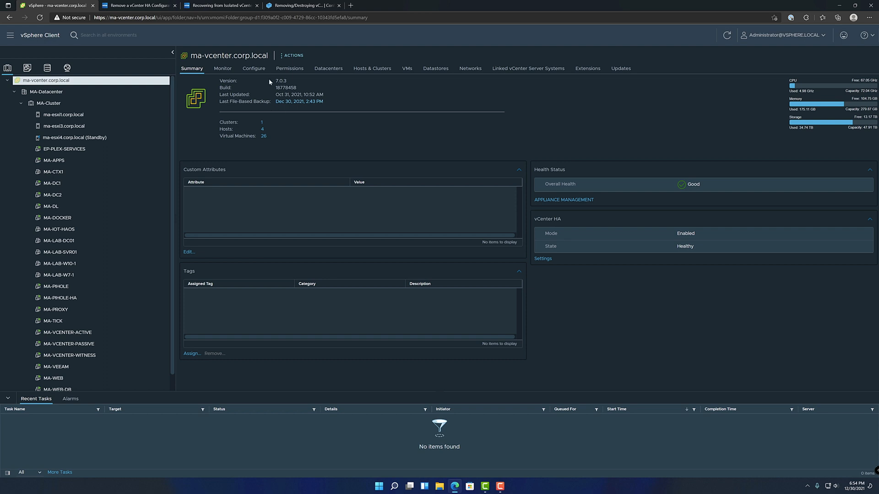
# Bring up the BookStack article on Removing/Destroying vCenter HA and its two methods
pyautogui.click(303, 5)
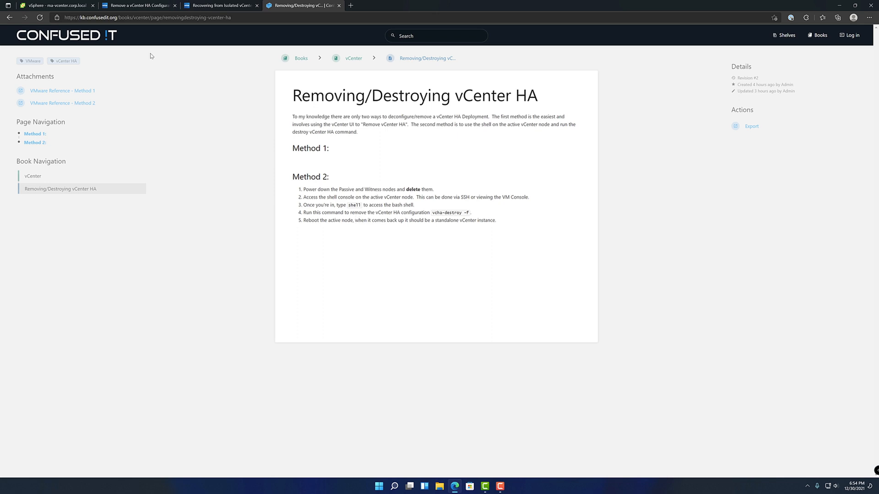
pyautogui.moveTo(53, 5)
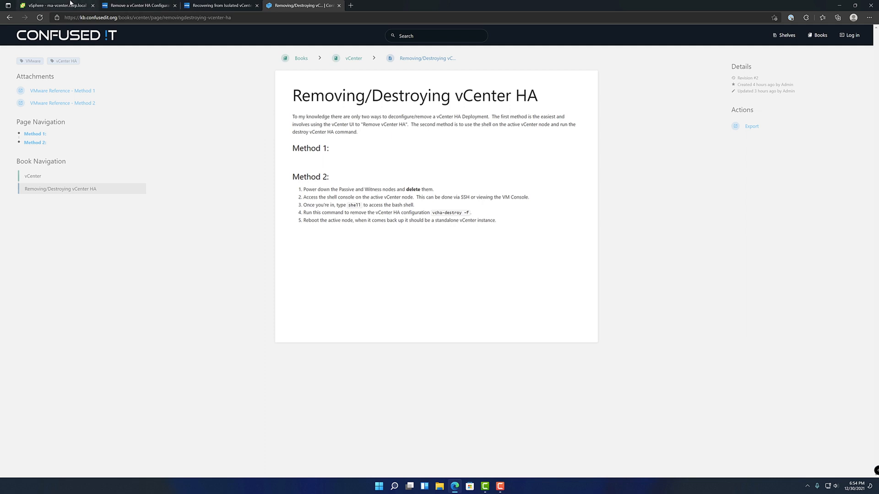
# Show ma-vcenter's Configure > vCenter HA page listing active, passive and witness nodes up
pyautogui.click(53, 5)
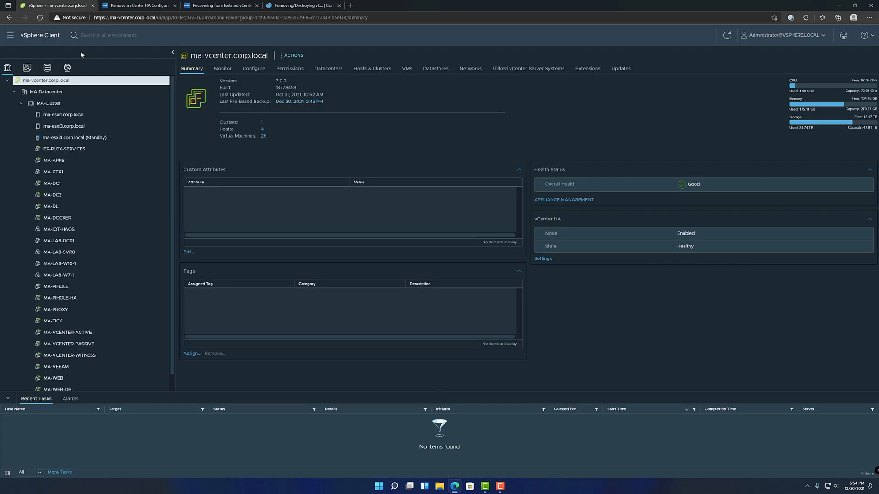
pyautogui.click(253, 67)
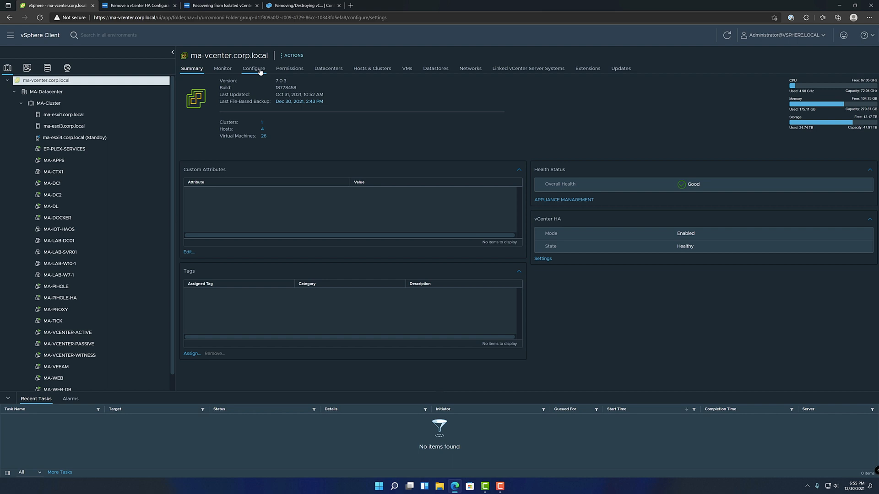
pyautogui.click(253, 67)
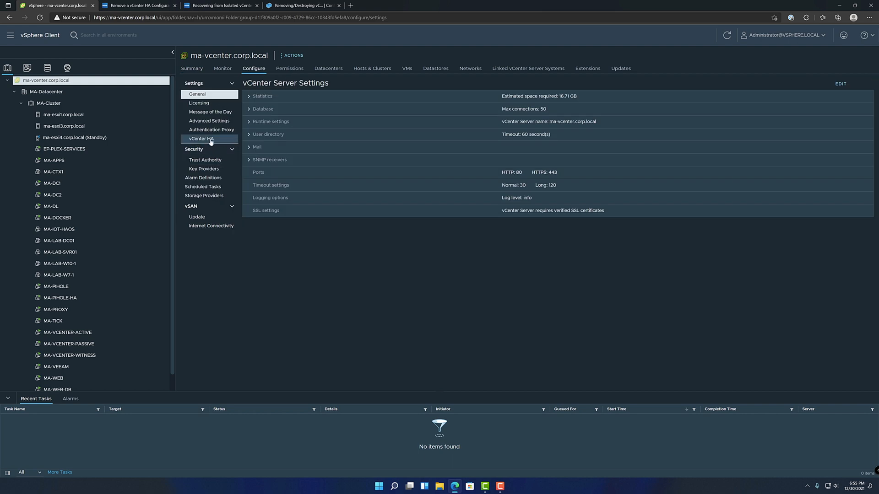
pyautogui.click(201, 138)
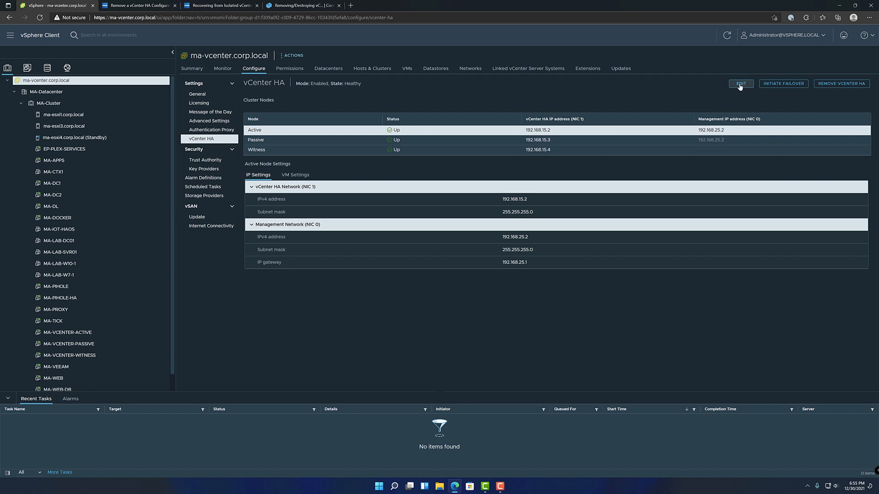
# Edit the vCenter HA mode to Disable vCenter HA and confirm with OK
pyautogui.click(740, 83)
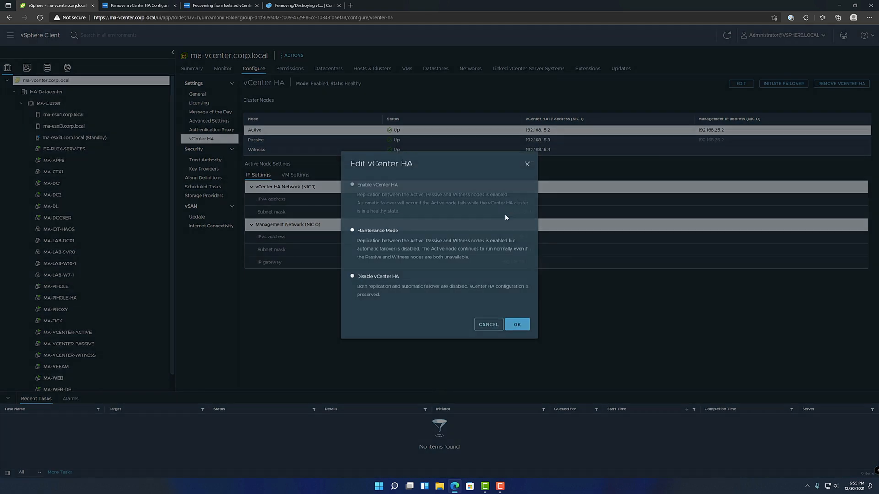
pyautogui.click(352, 280)
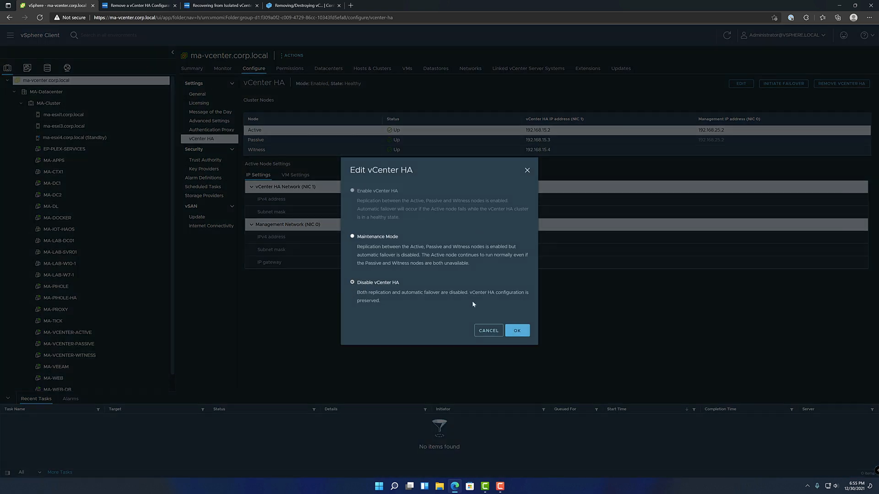
pyautogui.click(515, 329)
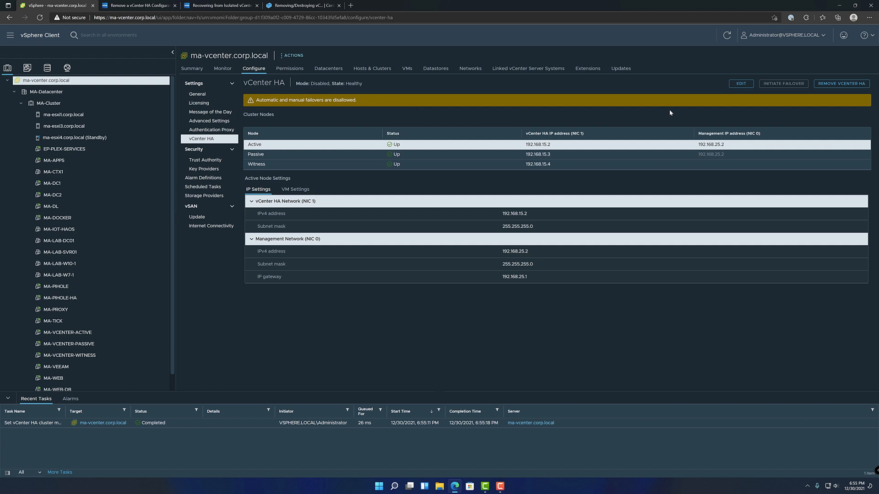
pyautogui.moveTo(781, 111)
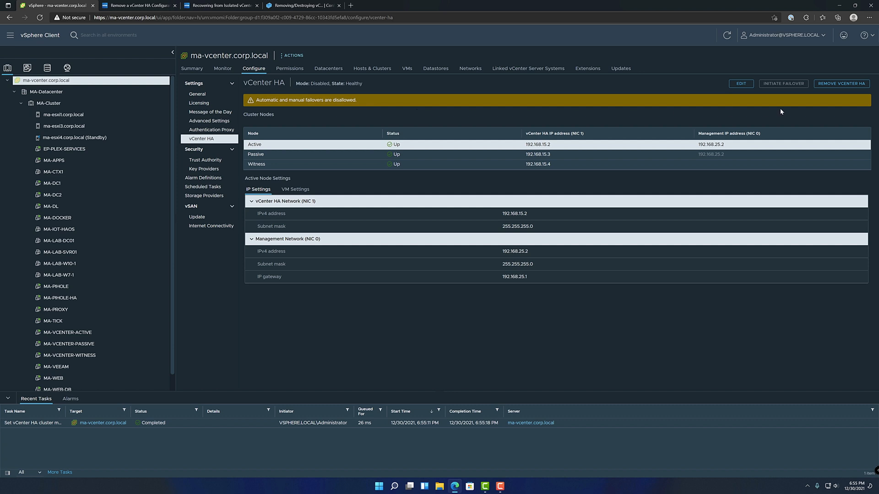
pyautogui.moveTo(841, 83)
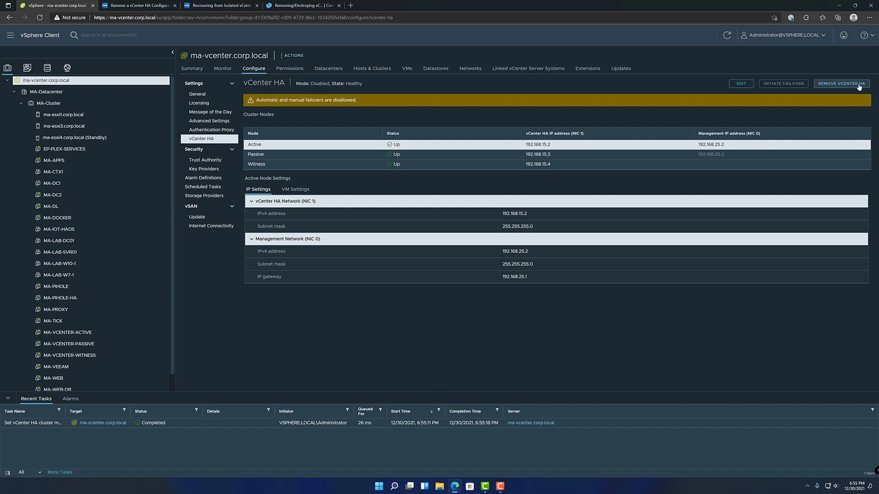
# Remove vCenter HA from ma-vcenter with Delete Passive and Witness node VMs kept checked
pyautogui.click(841, 83)
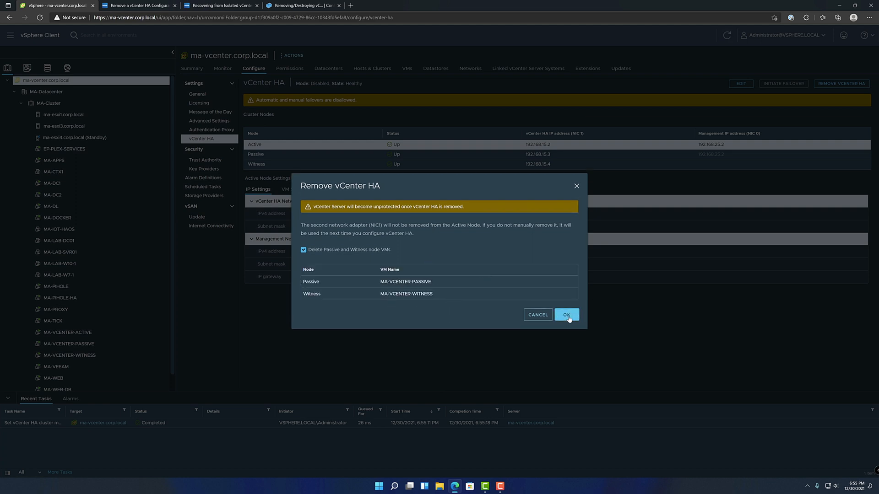
pyautogui.click(566, 315)
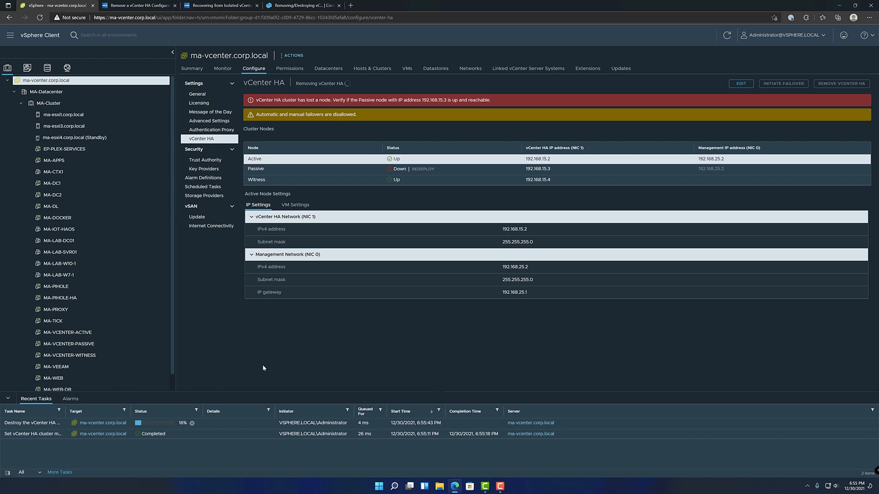
pyautogui.moveTo(195, 360)
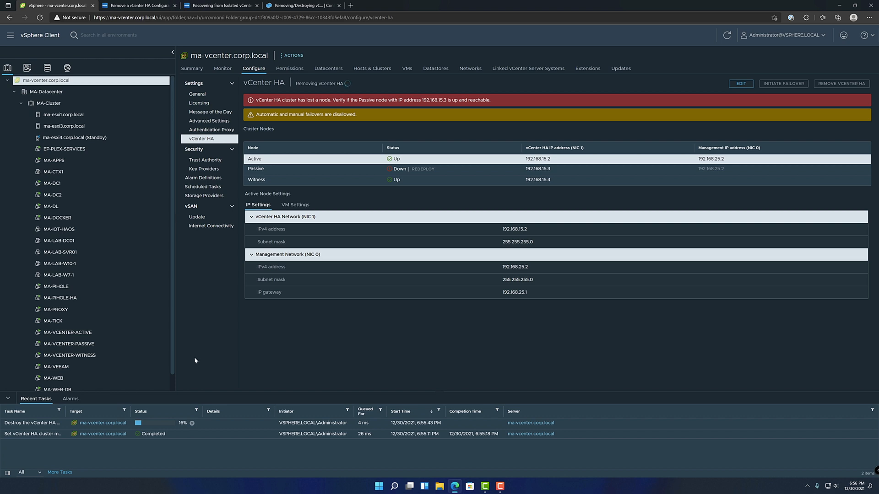
pyautogui.moveTo(319, 280)
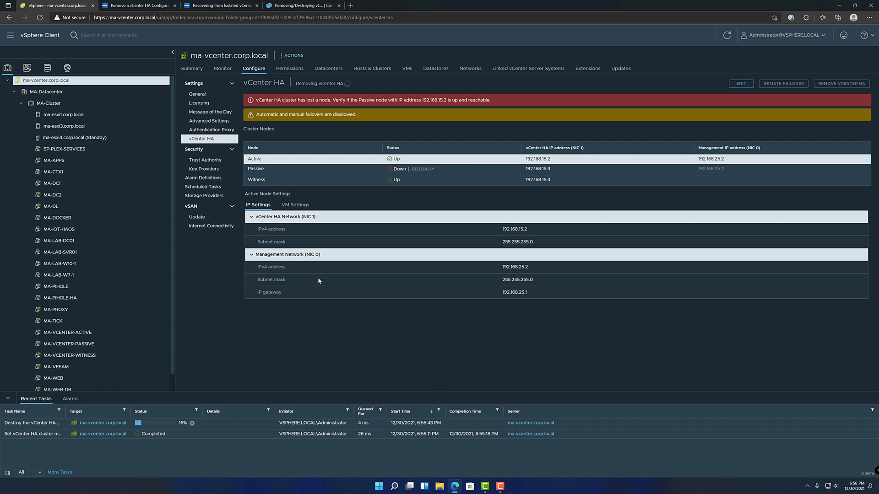
pyautogui.moveTo(328, 282)
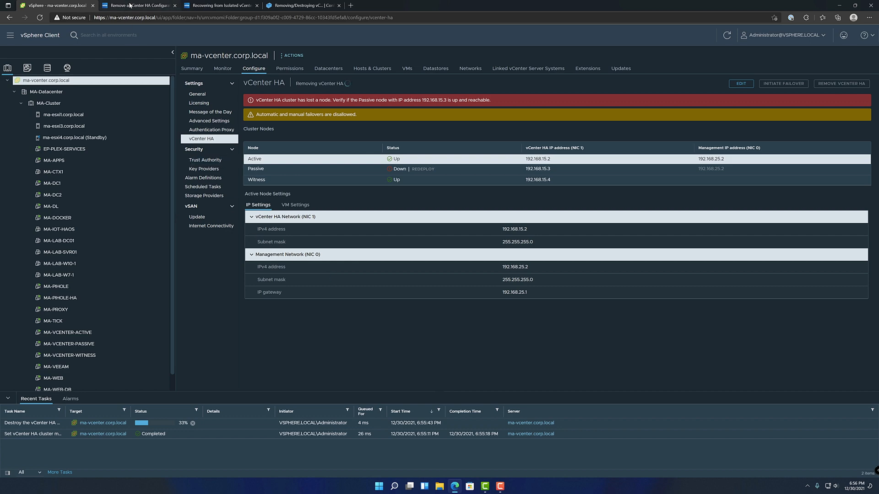
pyautogui.click(134, 5)
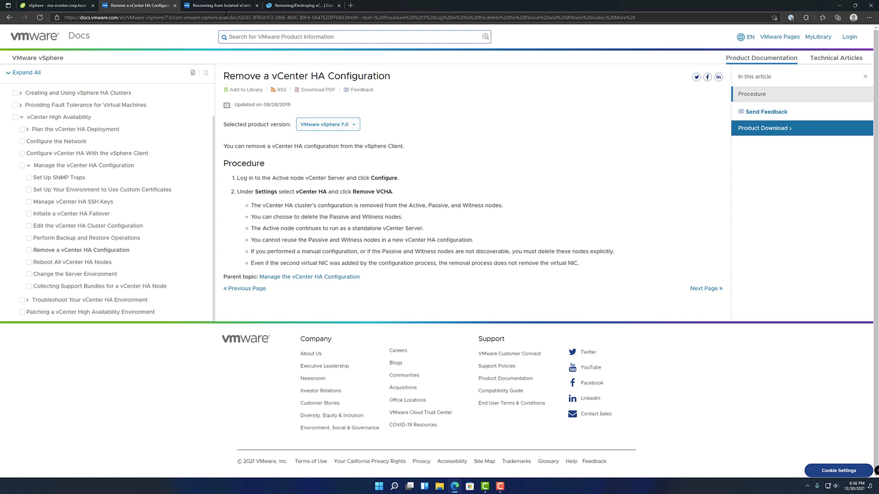
# Show the Recovering from Isolated vCenter HA Nodes article and select its vcha-destroy -f command
pyautogui.click(219, 5)
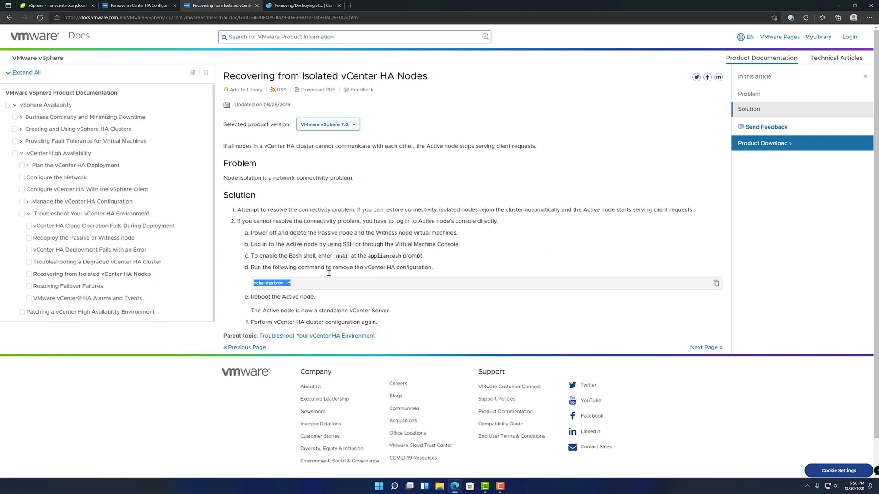
pyautogui.click(329, 287)
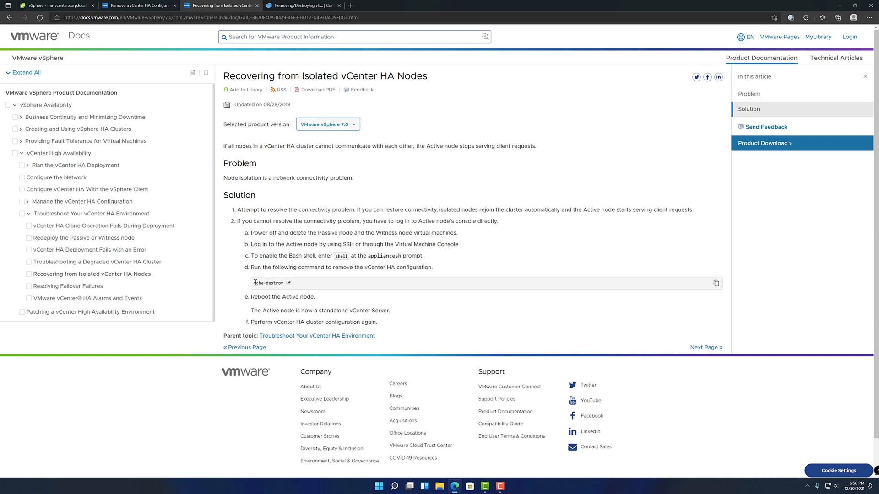
pyautogui.doubleClick(272, 282)
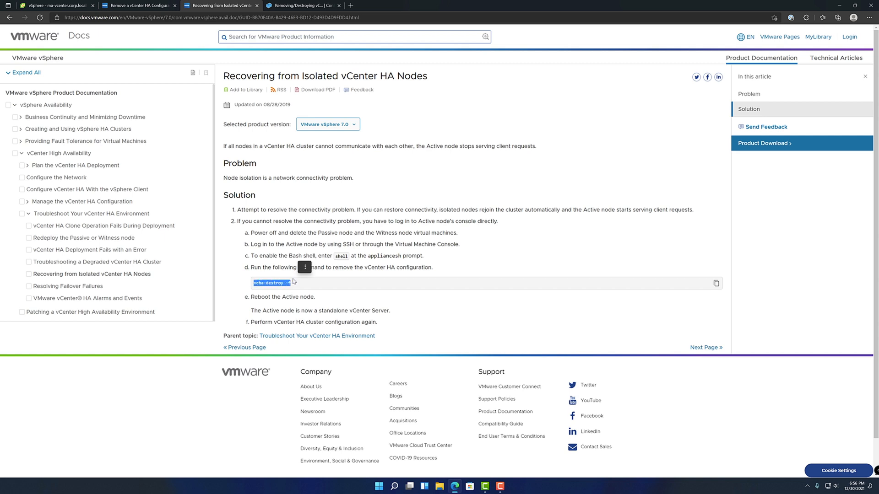
pyautogui.moveTo(299, 285)
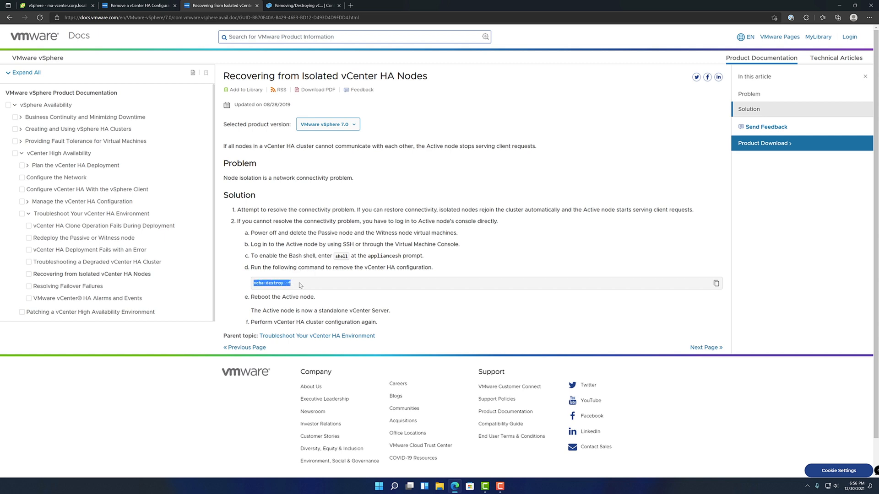
pyautogui.click(291, 285)
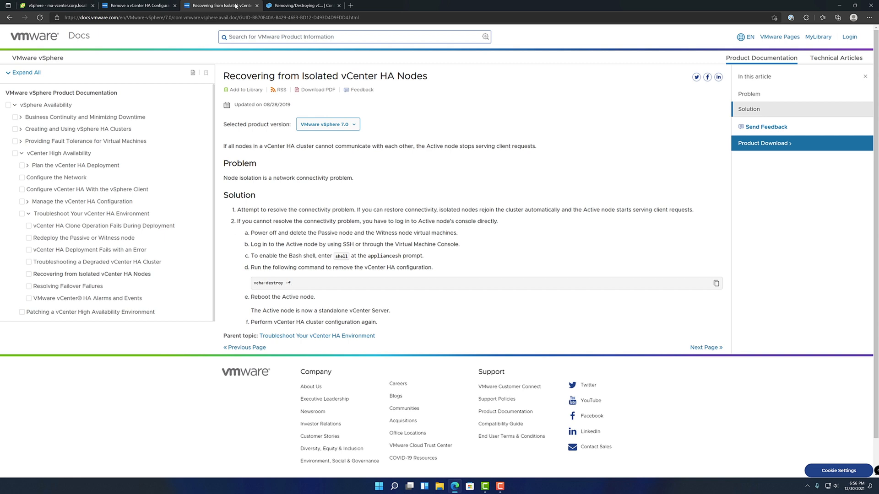
# Return to the BookStack article showing Method 2's vcha-destroy -f shell steps
pyautogui.click(303, 5)
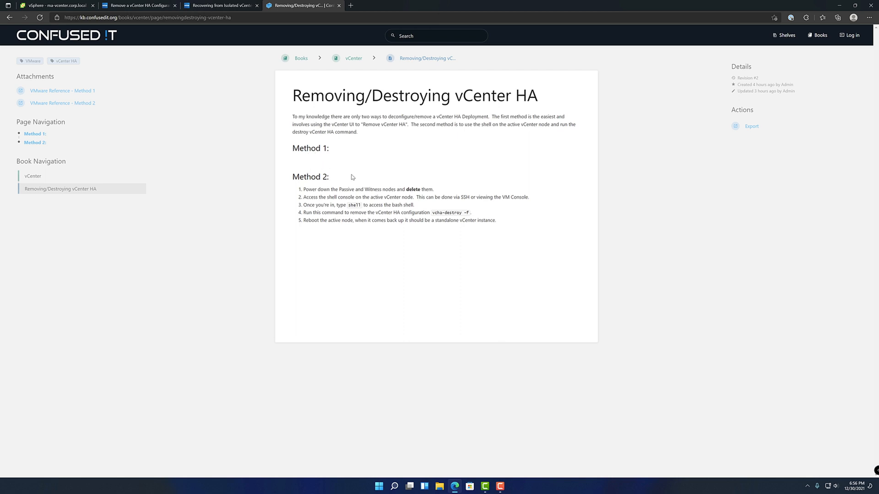
pyautogui.moveTo(250, 258)
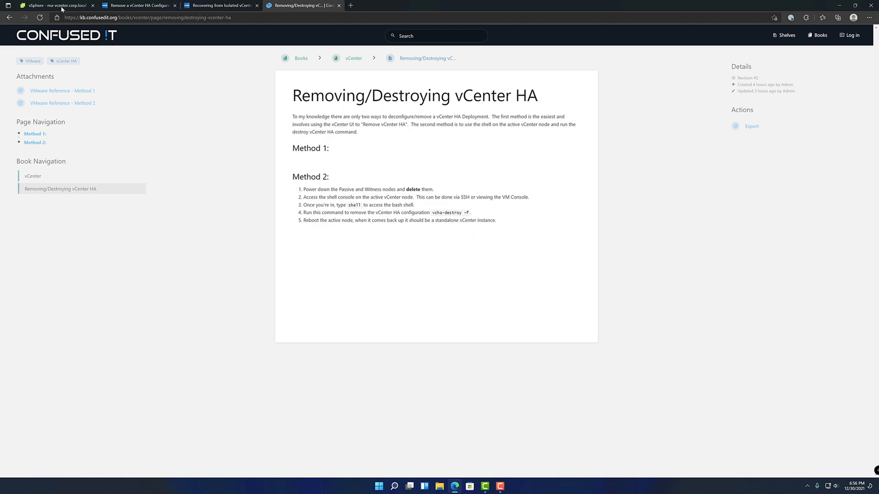
# Review the Set Up vCenter HA screen, then show ma-vcenter's summary with HA mode blank
pyautogui.click(53, 5)
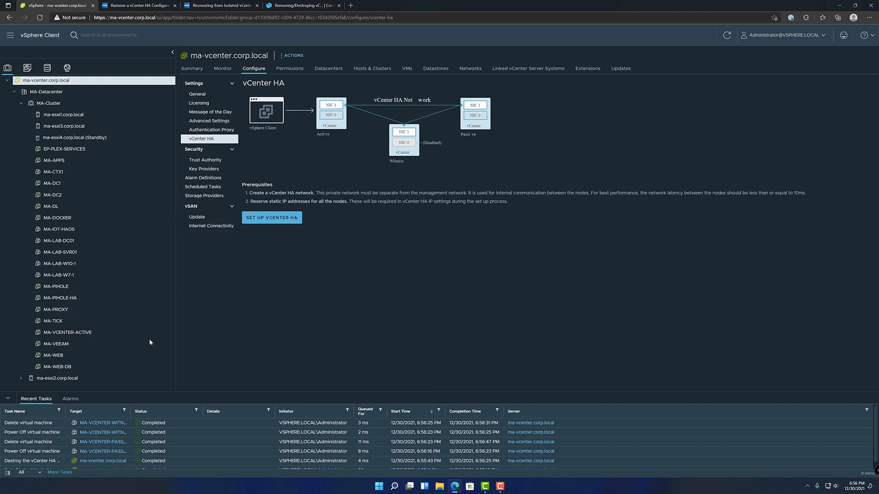
pyautogui.click(68, 332)
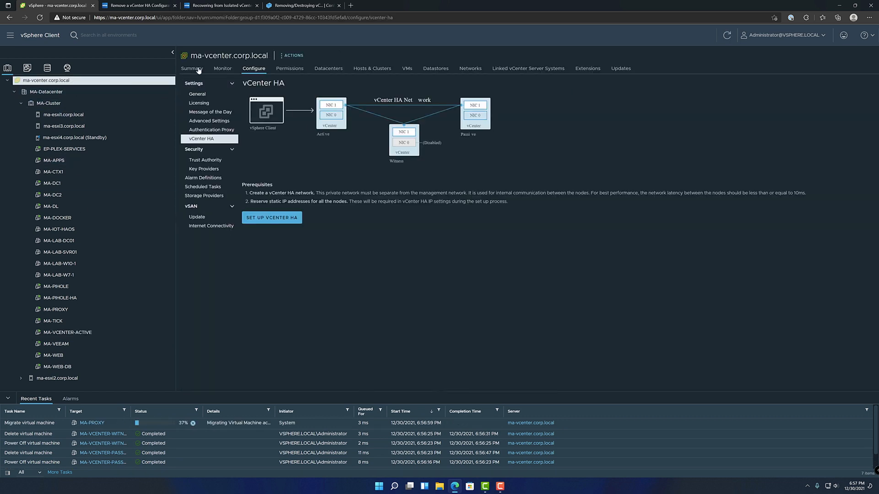
pyautogui.click(197, 93)
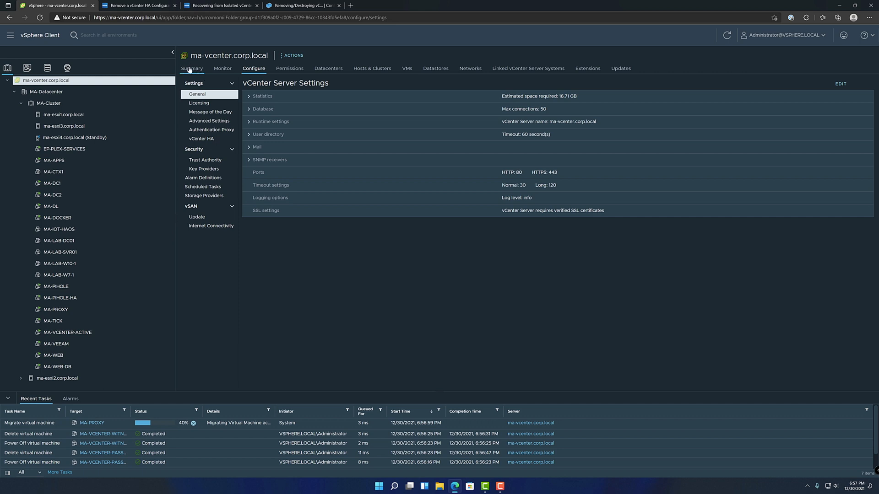
pyautogui.click(191, 68)
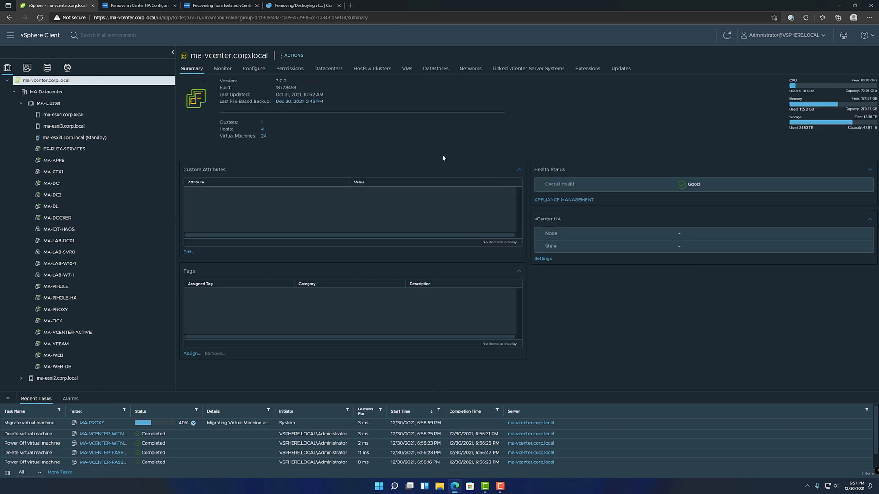